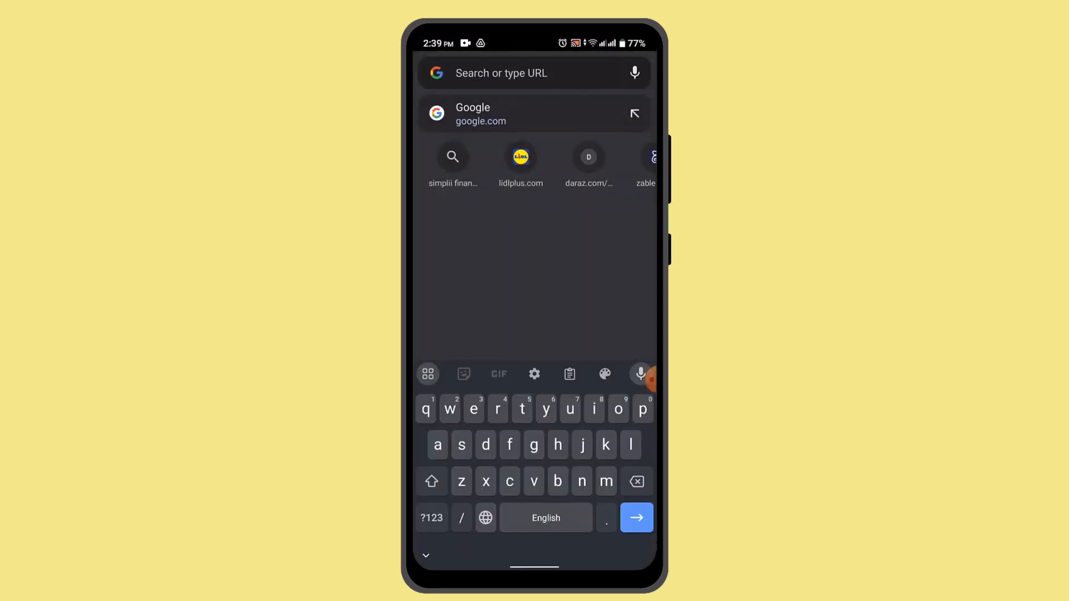
Search Google for 'mobile legends account' from the Chrome address bar.
type("mobi")
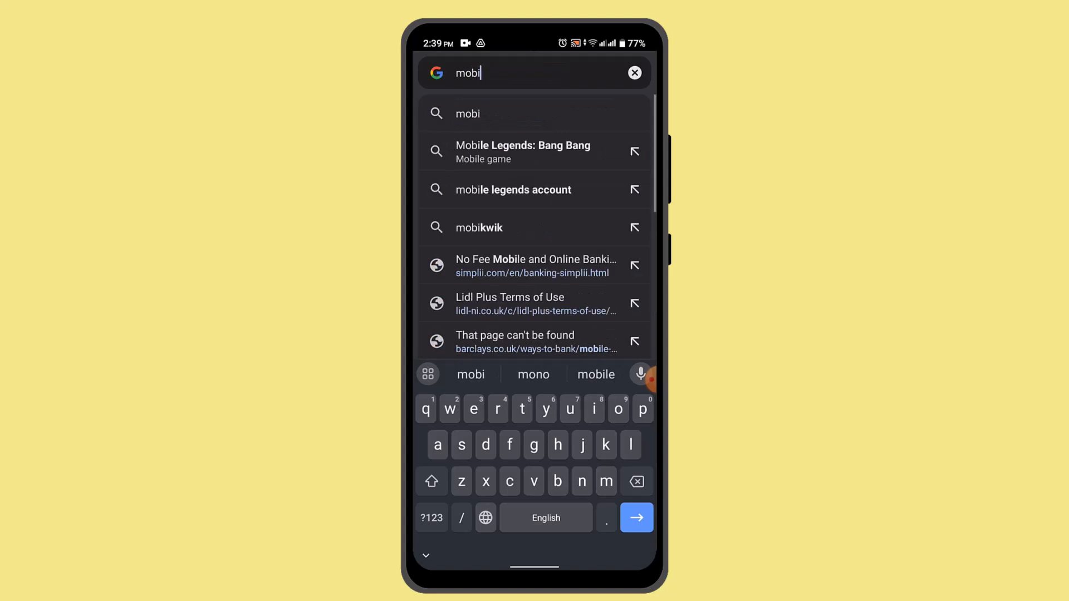
left_click(513, 189)
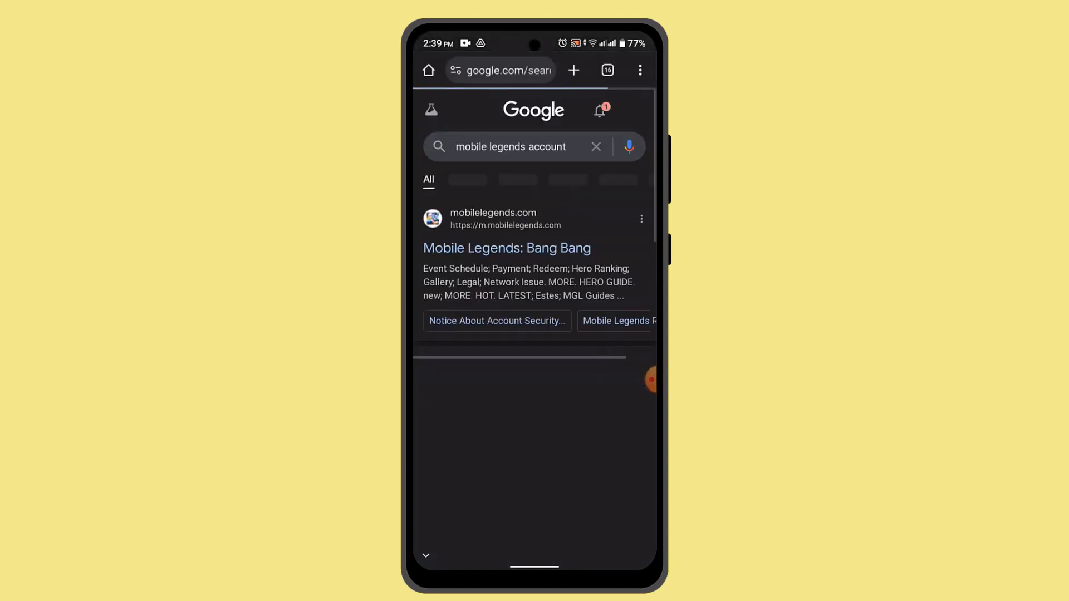
Open the mobilelegends.com result and close the Privacy Policy Update popup.
left_click(507, 247)
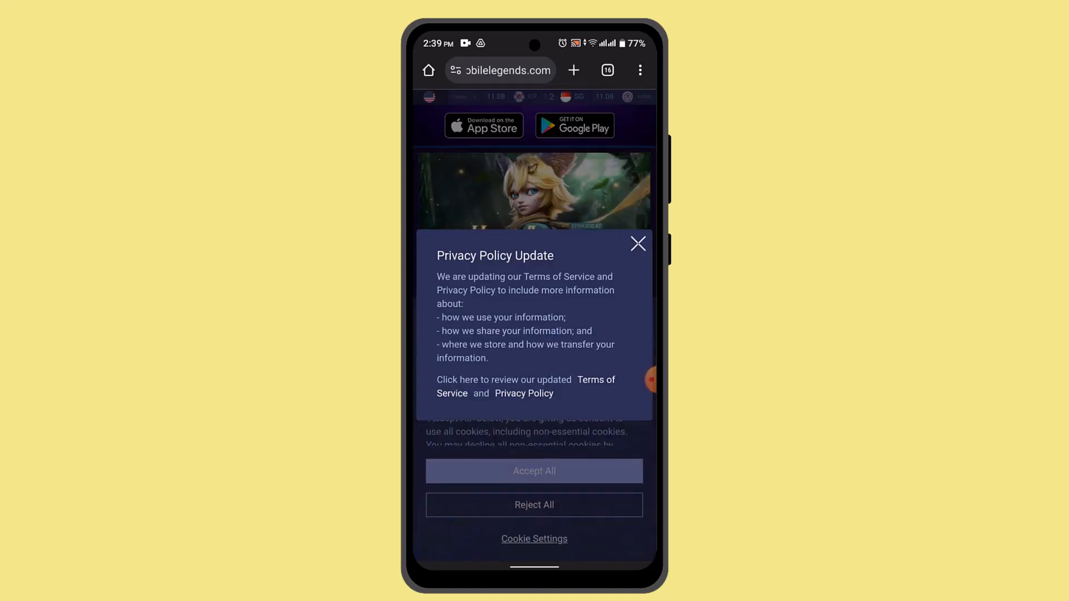
left_click(637, 244)
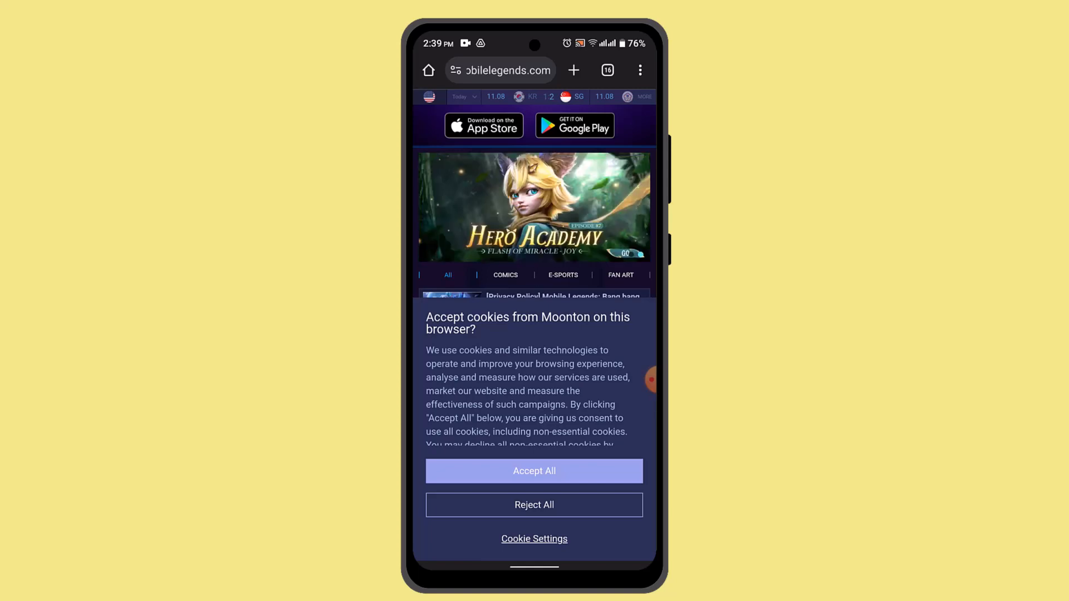
Leave Chrome by returning to the home screen.
key("Home")
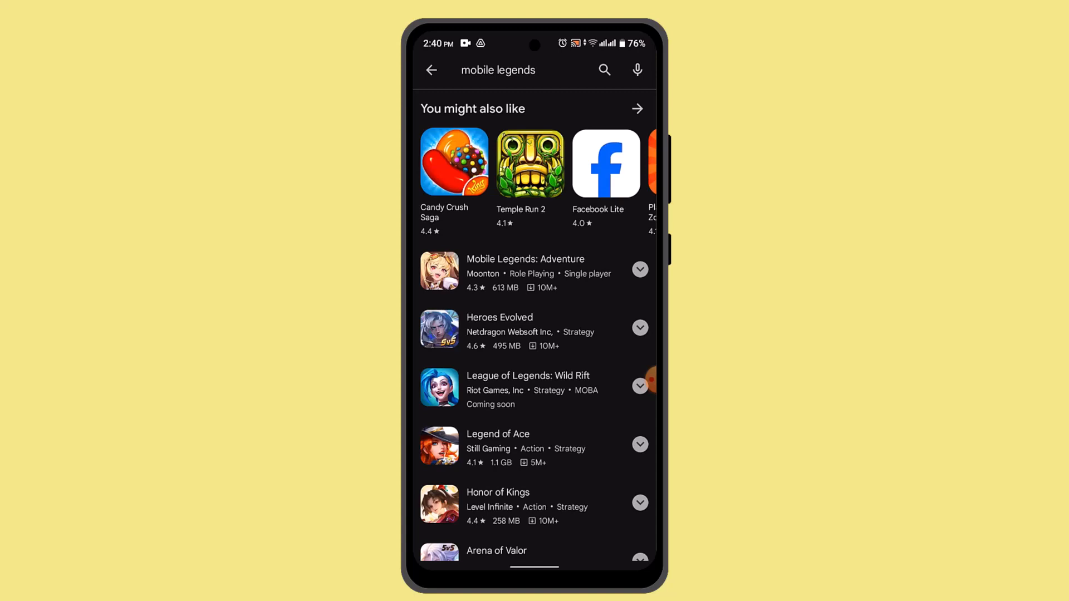
key("Home")
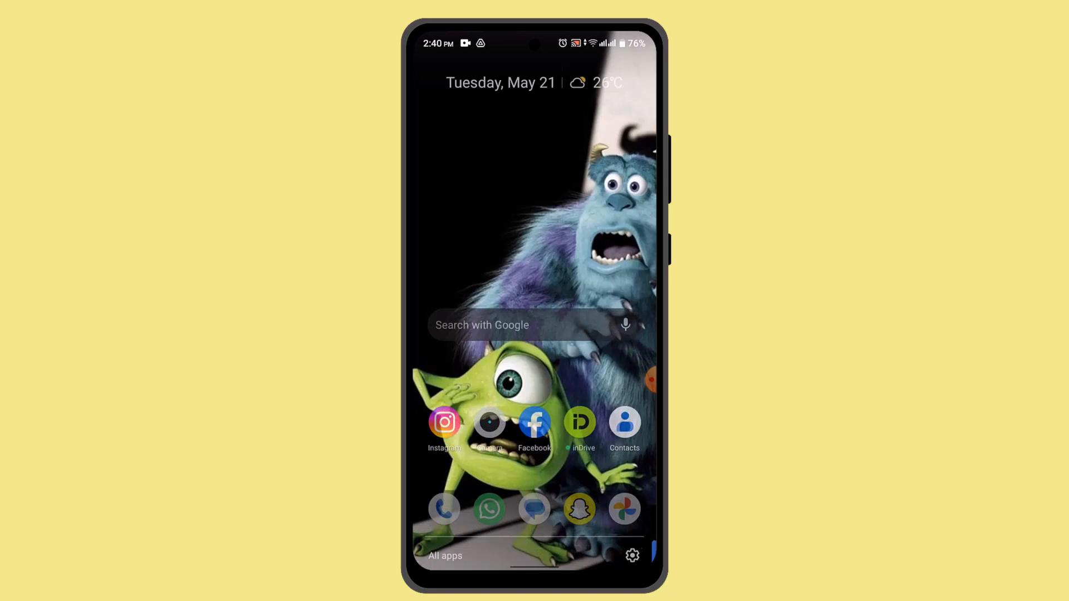
Open All apps, activate the 'Search apps' bar, and scroll the app list.
left_click(445, 555)
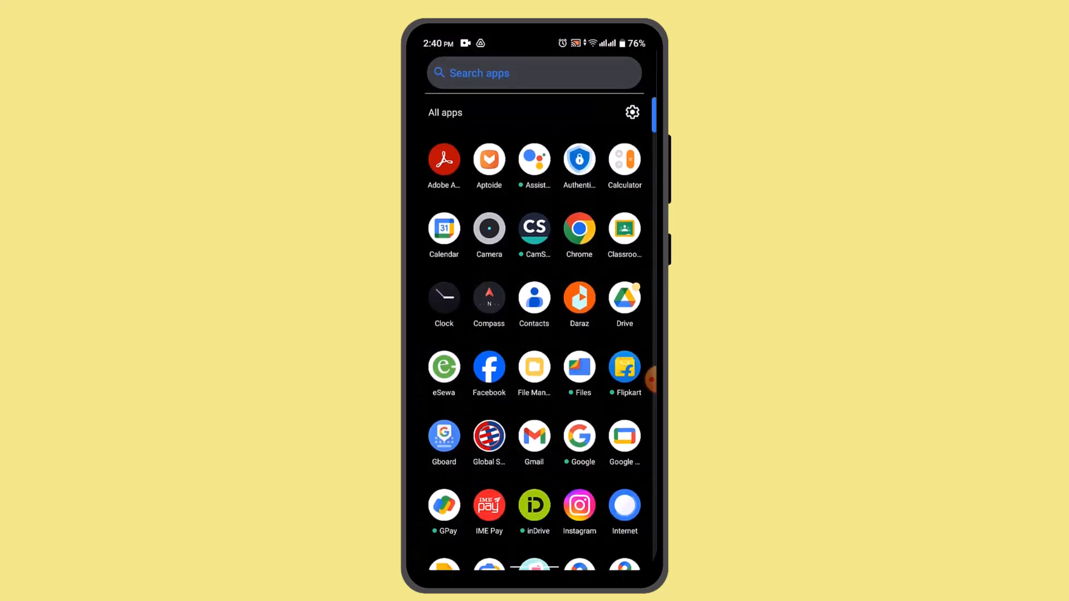
left_click(534, 73)
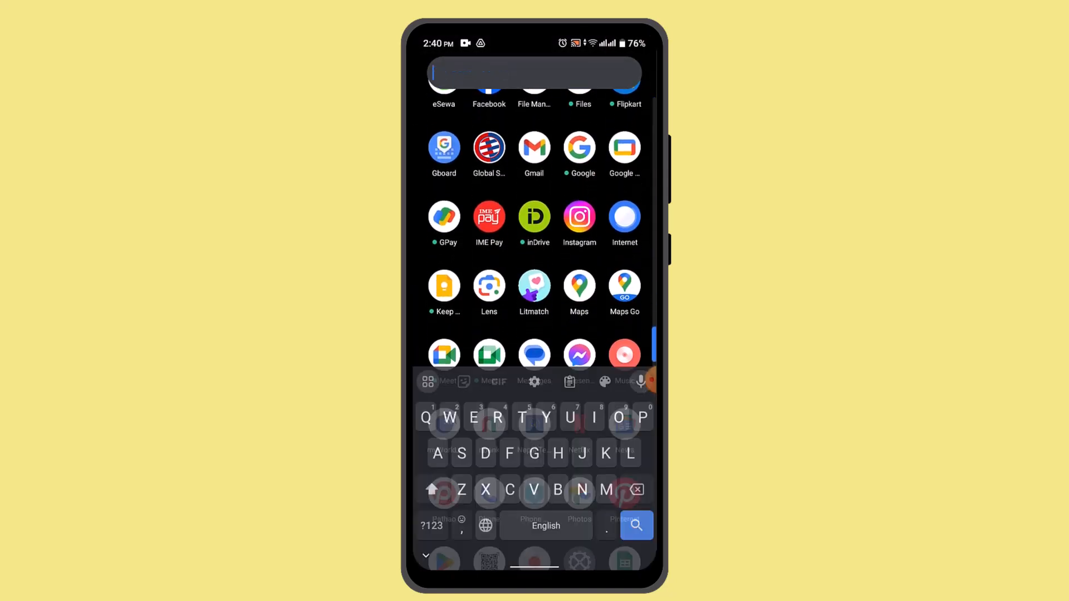
scroll("down", 3)
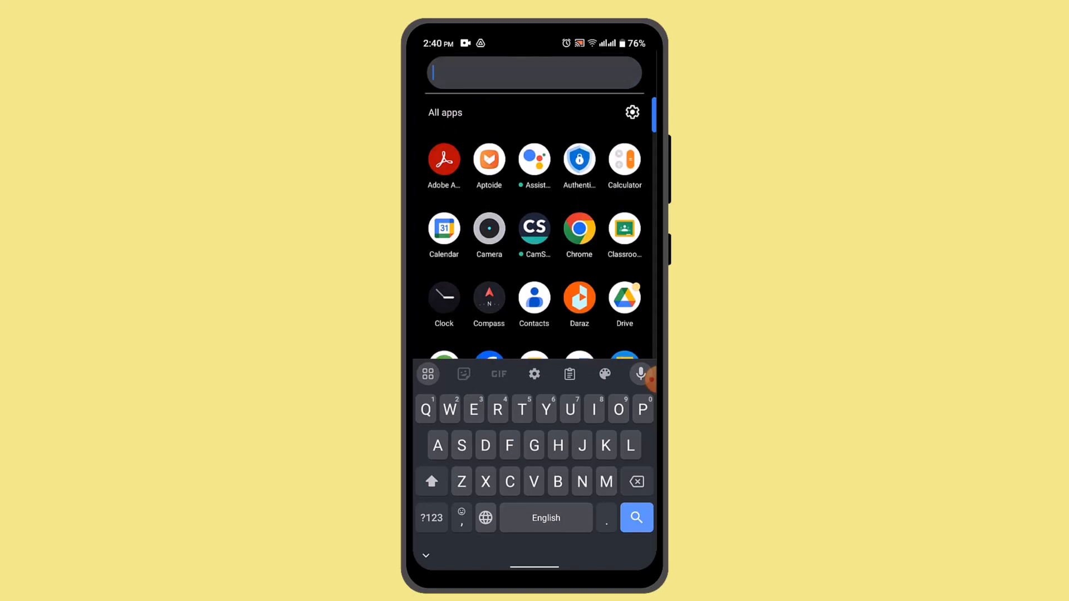